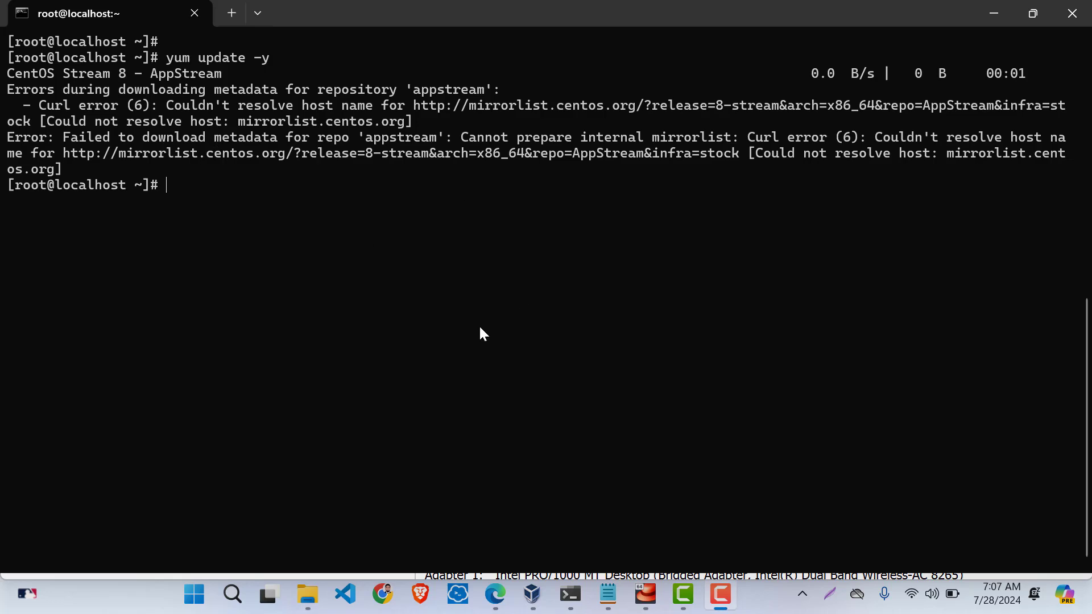
pyautogui.moveTo(474, 322)
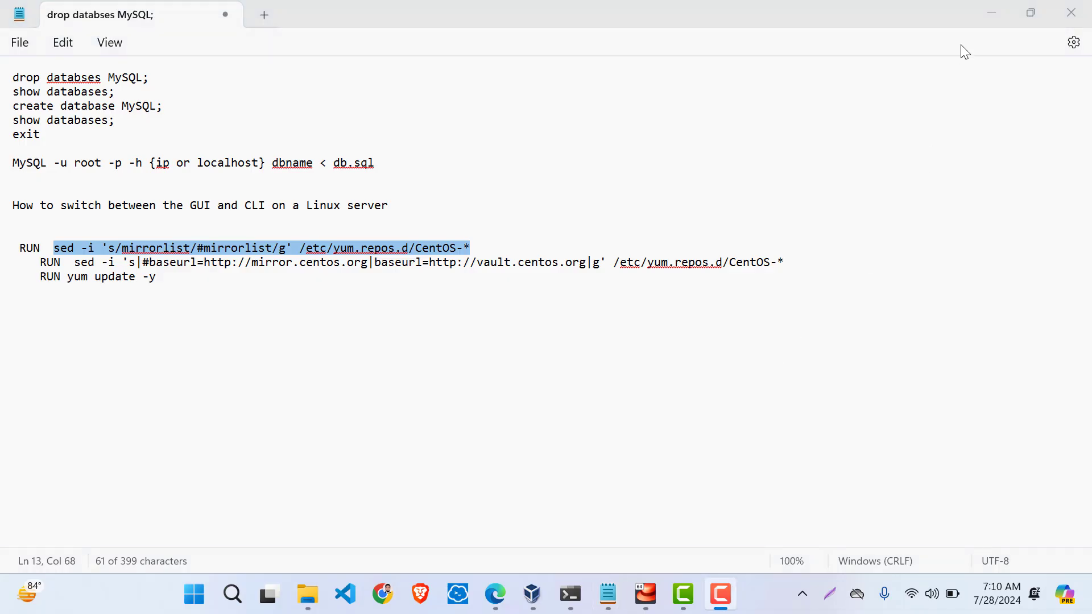
# - Copy the baseurl sed command from the Notepad notes and return to the terminal
pyautogui.click(568, 593)
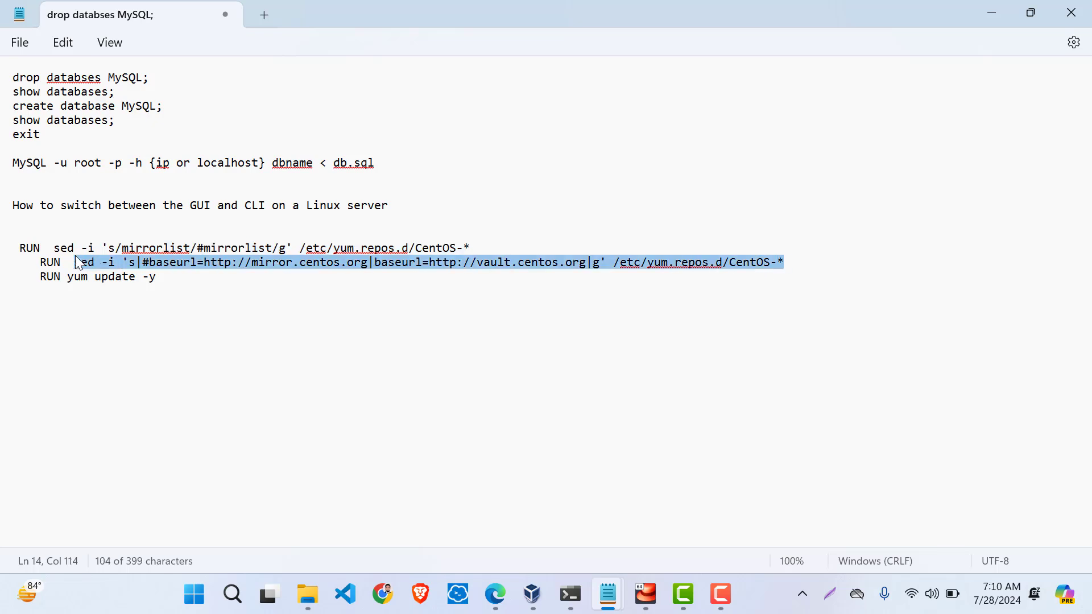
pyautogui.click(569, 595)
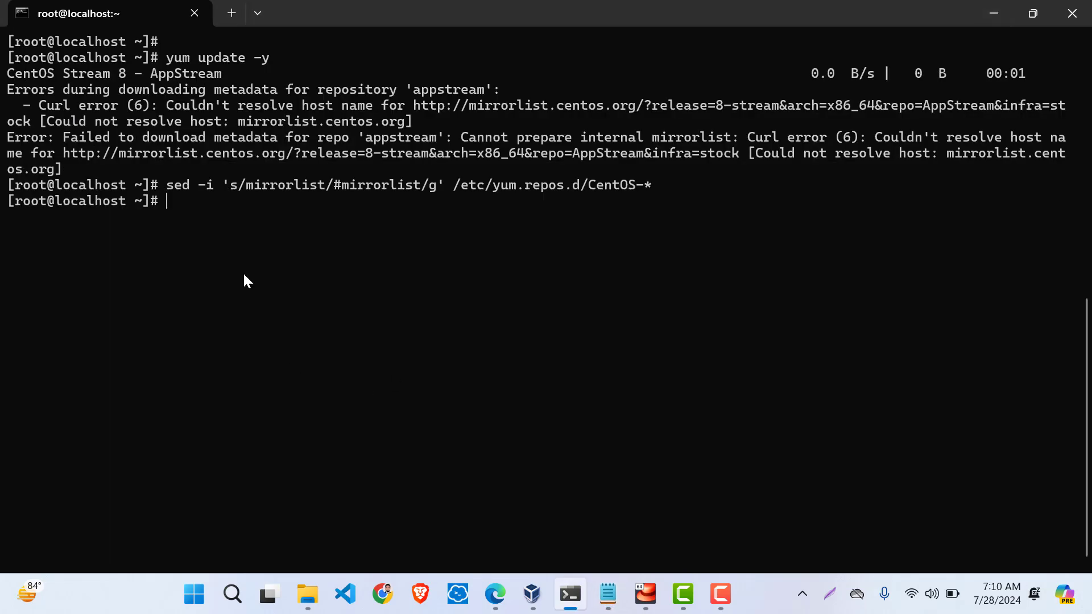
pyautogui.write("sed -i 's|#baseurl=http://mirror.centos.org|baseurl=http://vault.centos.org|g' /etc/yum.repos.d/CentOS-*")
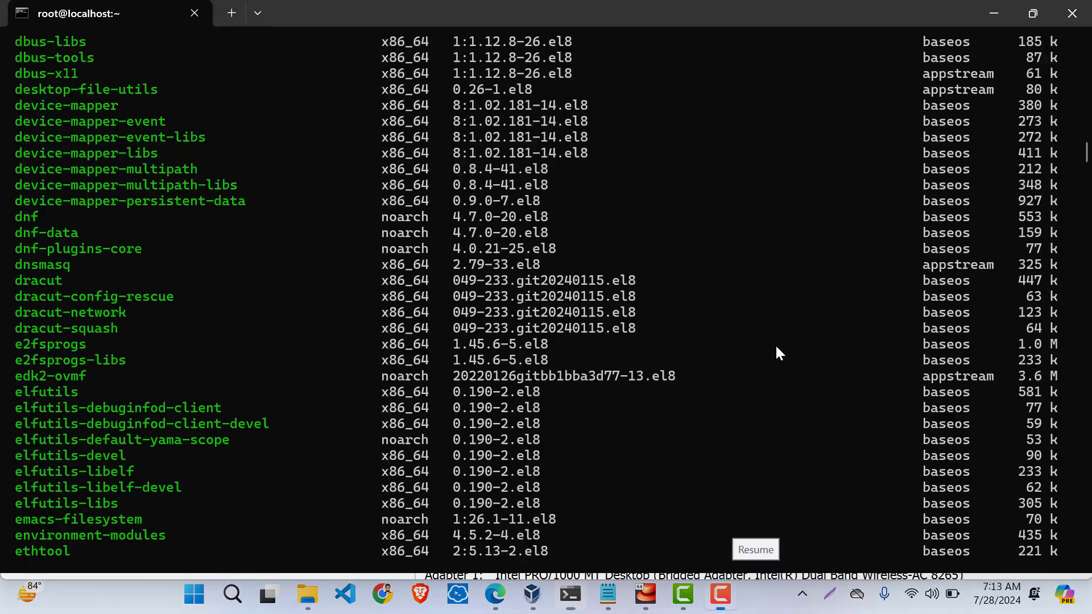
# - Follow yum update -y as it downloads the 729 RPM packages
pyautogui.scroll(-3)
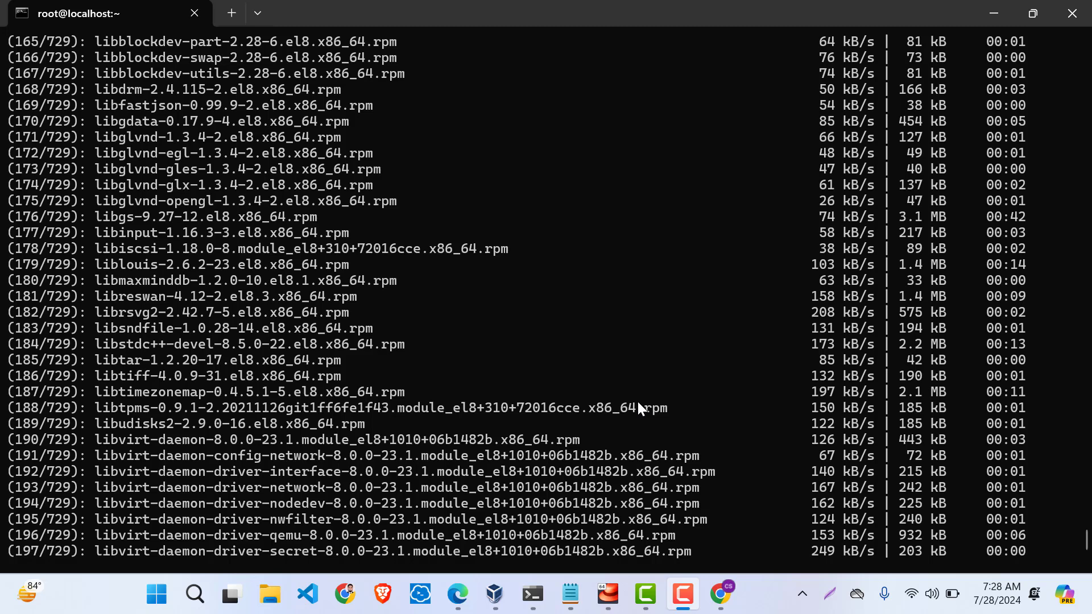
pyautogui.moveTo(938, 281)
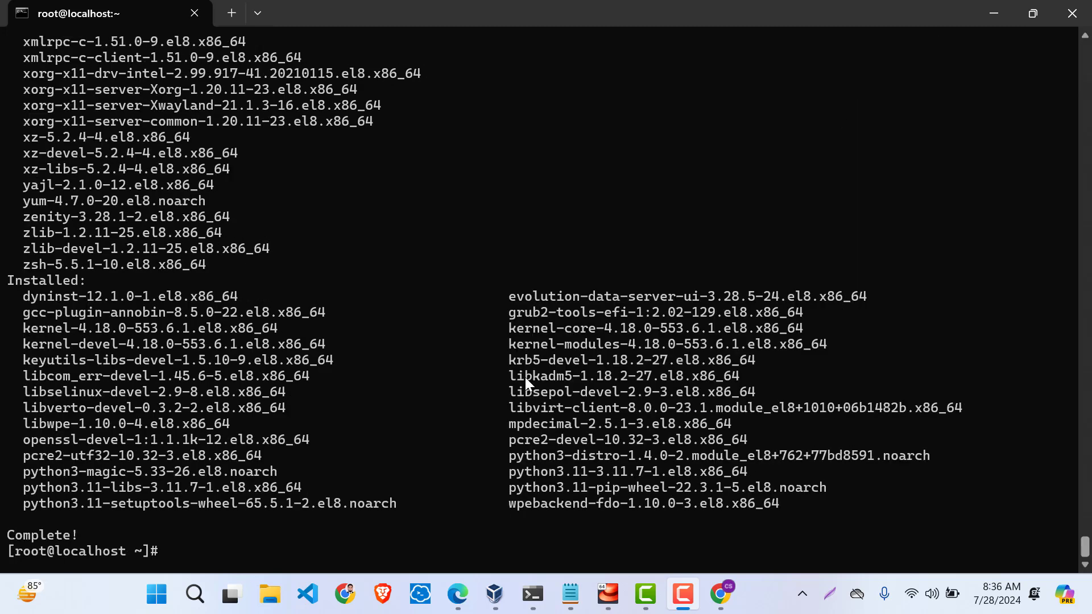
# - Rerun yum update -y to confirm Nothing to do and Complete!
pyautogui.write('yum update -y')
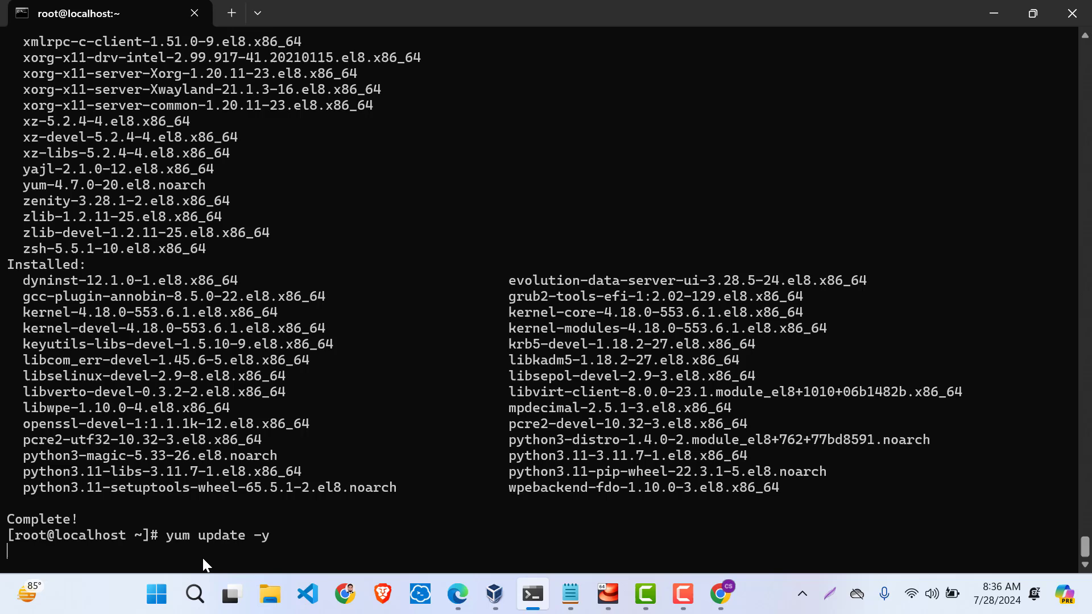
pyautogui.moveTo(369, 557)
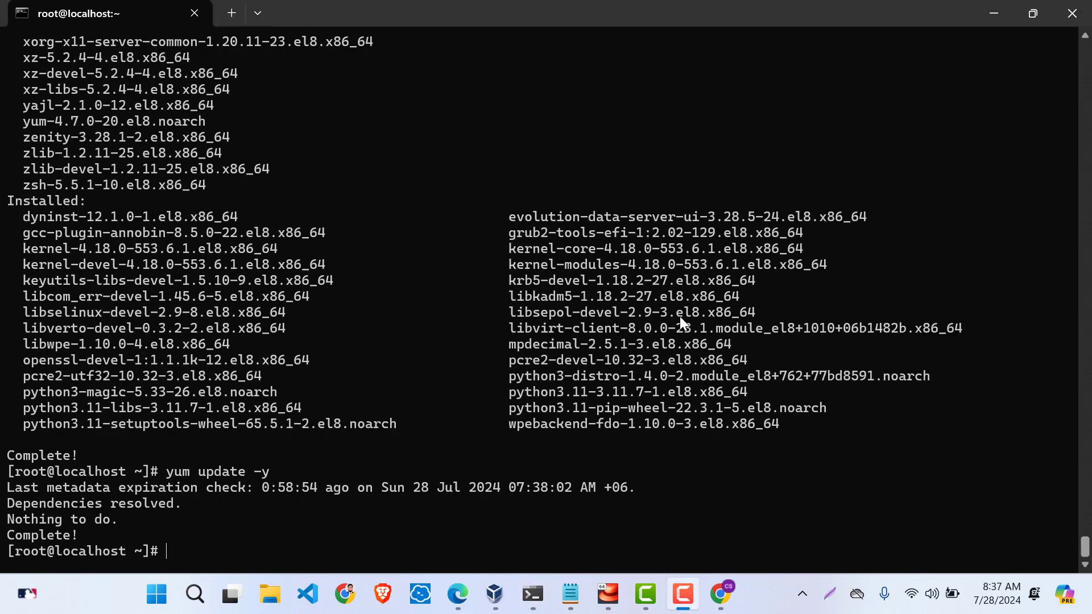
pyautogui.moveTo(971, 72)
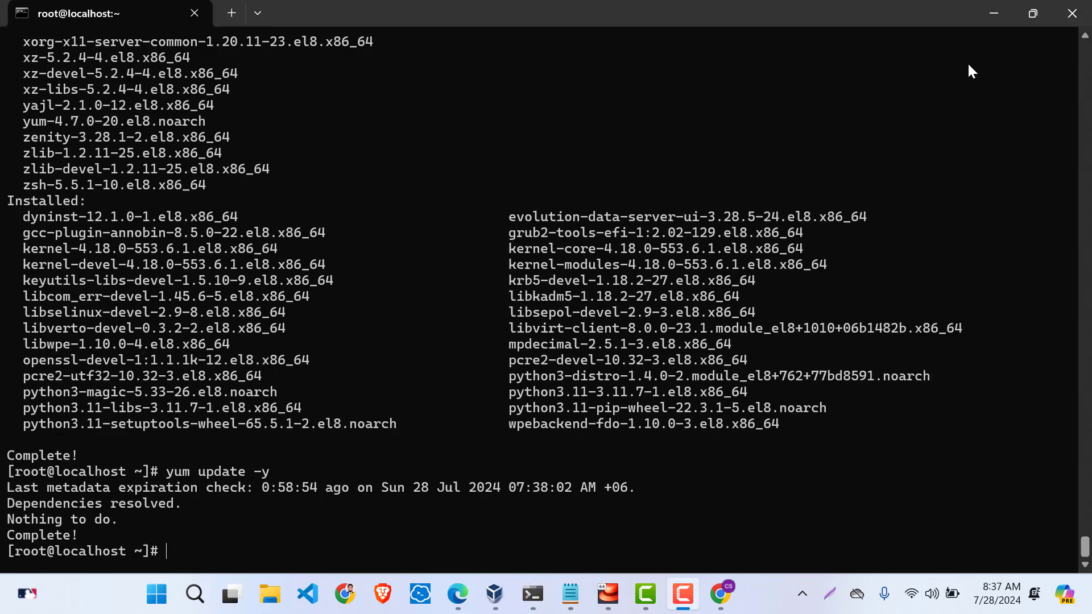